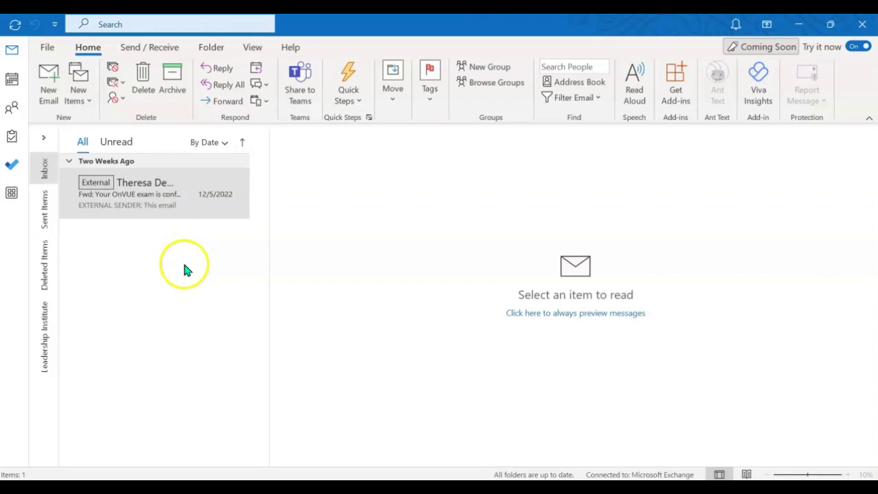
mouse_move(194, 268)
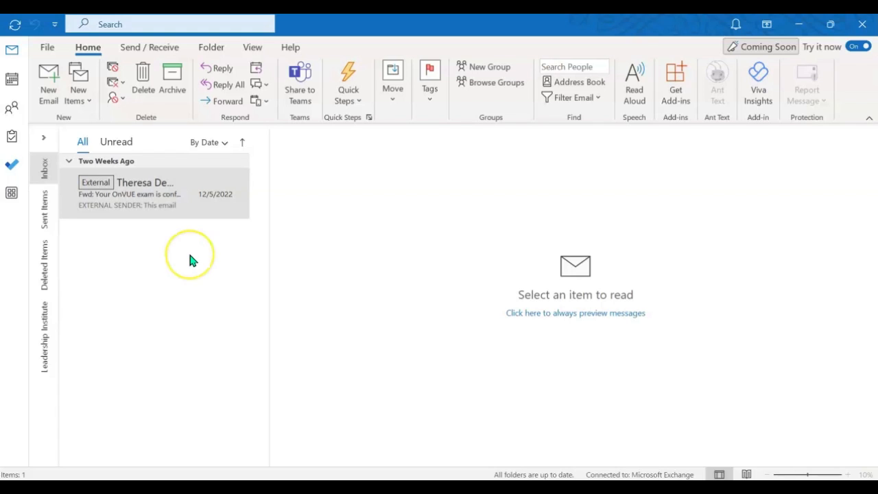
mouse_move(62, 38)
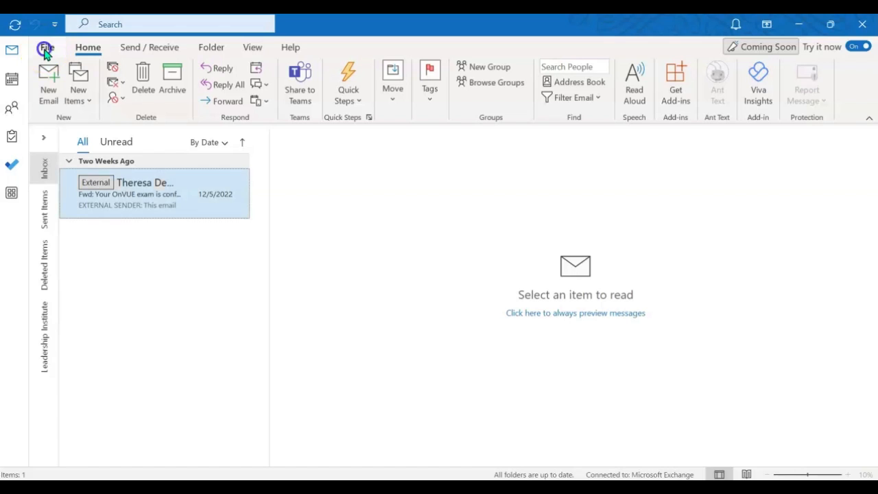
Open Account Information under File and choose Change for the profile picture
left_click(44, 47)
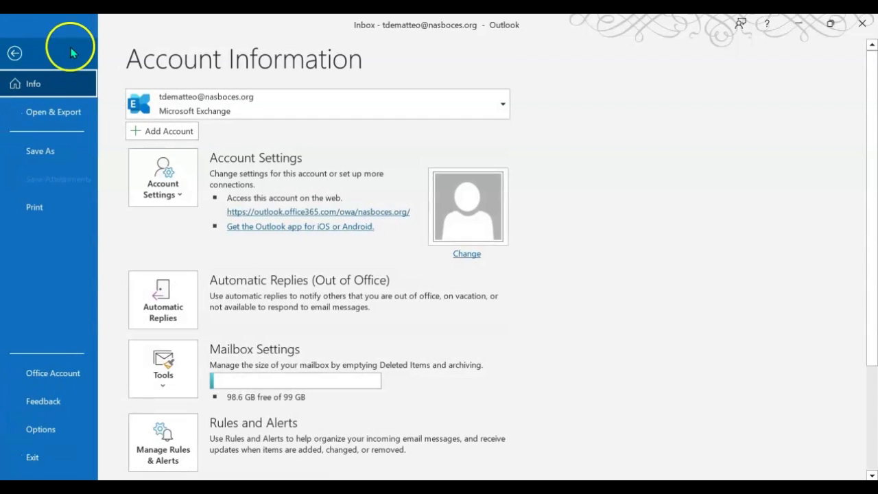
mouse_move(484, 267)
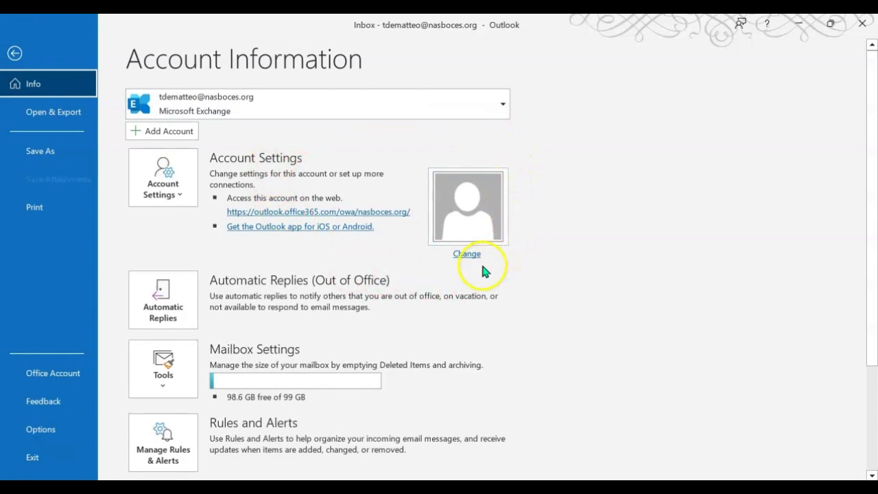
mouse_move(516, 219)
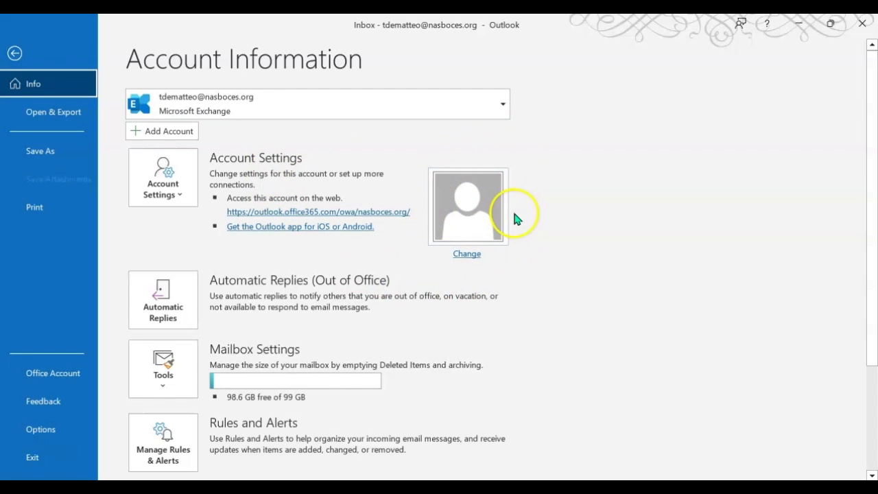
mouse_move(466, 254)
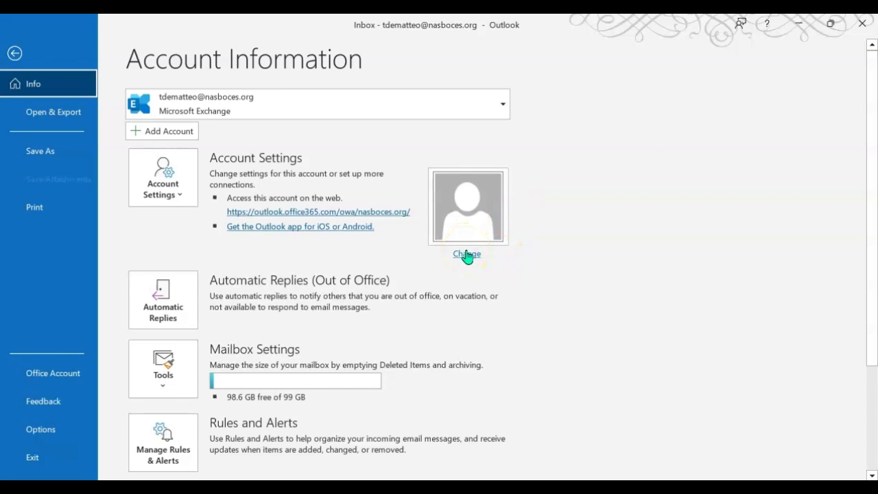
left_click(466, 254)
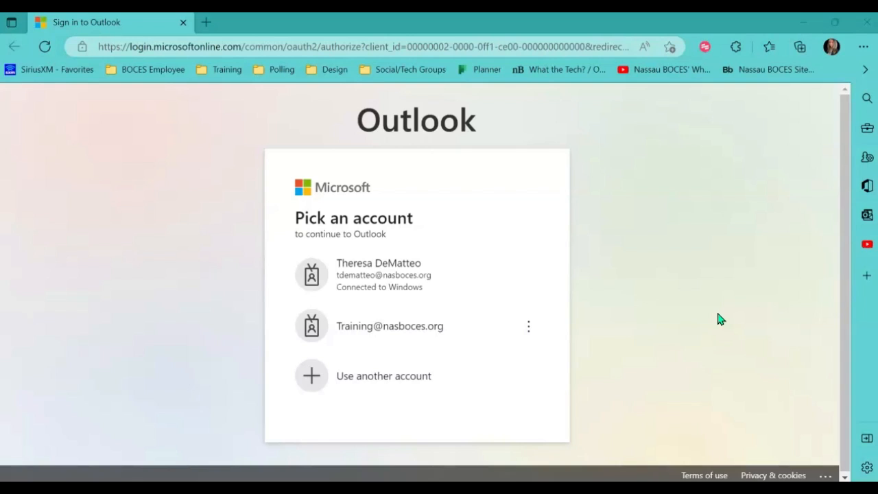
mouse_move(439, 326)
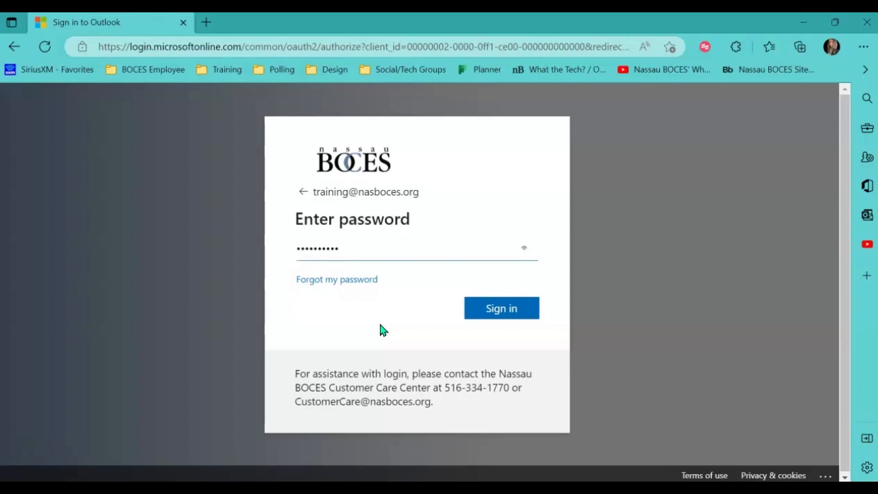
Submit the account password and begin verifying with the texted sign-in code
left_click(501, 307)
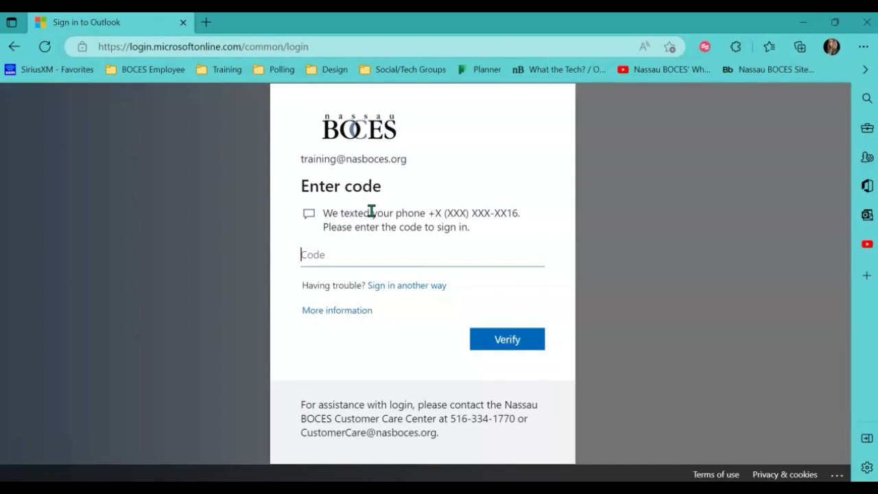
left_click(507, 339)
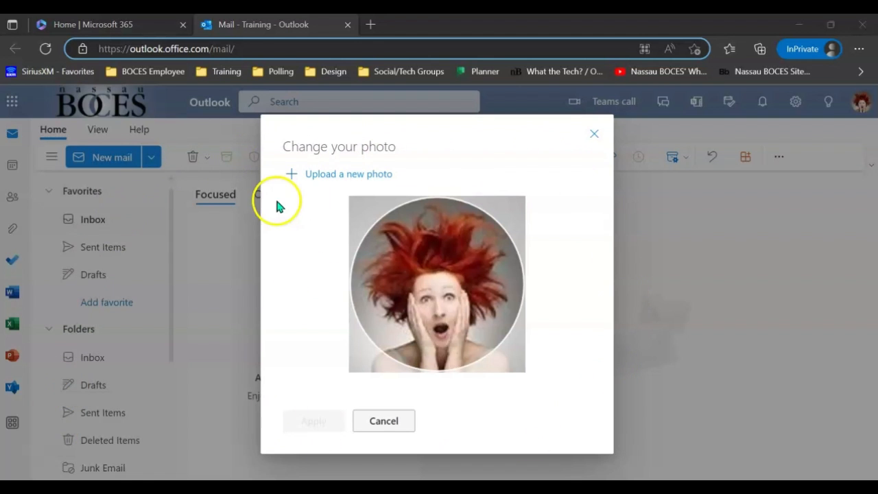
mouse_move(573, 245)
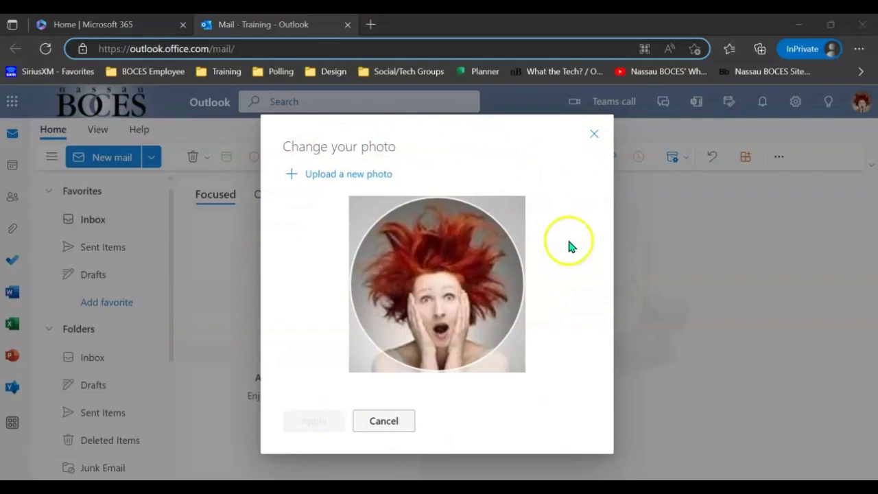
mouse_move(459, 325)
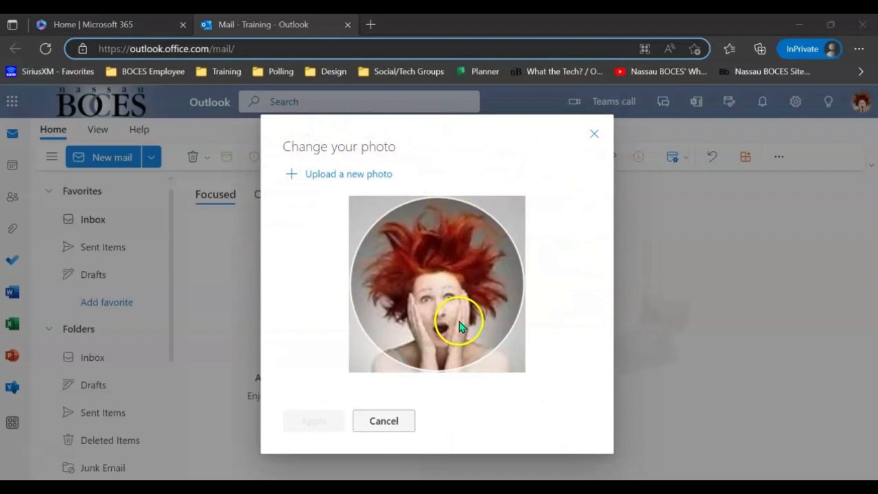
mouse_move(415, 422)
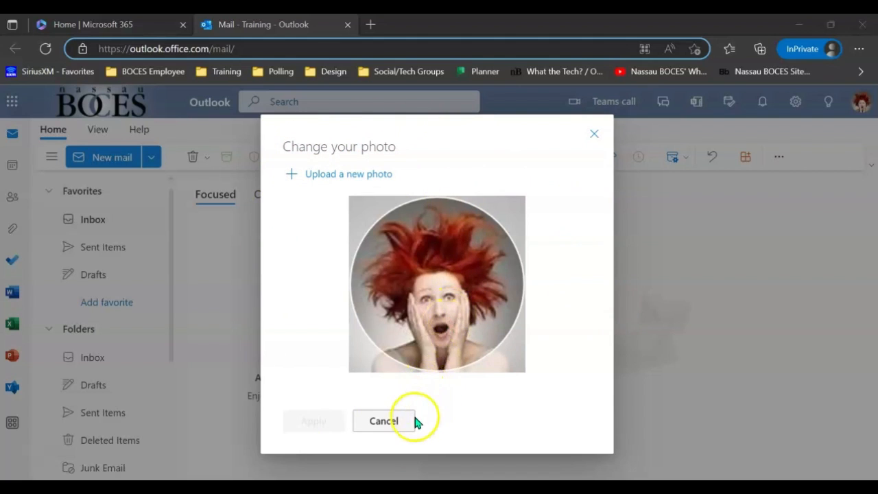
mouse_move(372, 374)
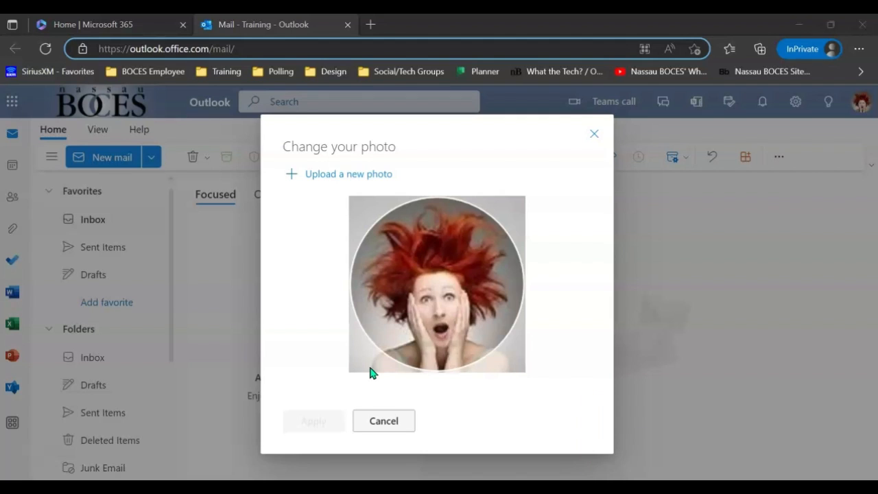
mouse_move(343, 269)
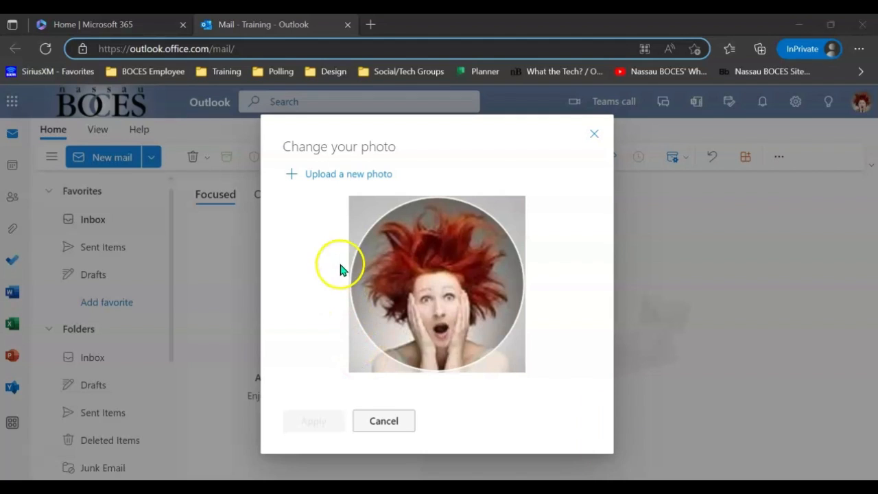
mouse_move(340, 258)
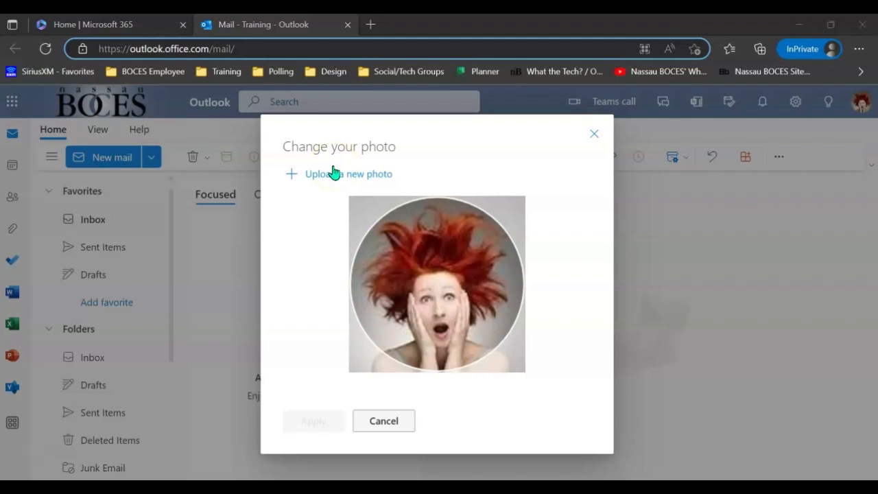
Upload the headshot image from the Desktop folder into the Change your photo dialog
left_click(347, 174)
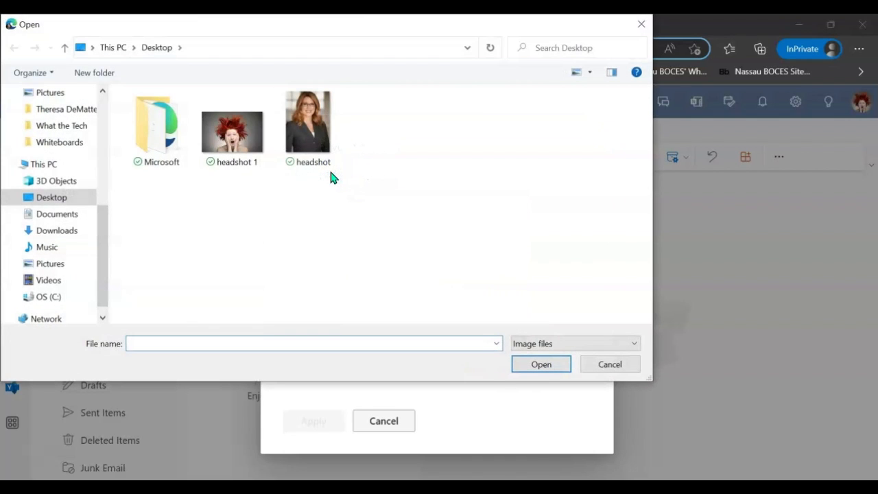
left_click(308, 123)
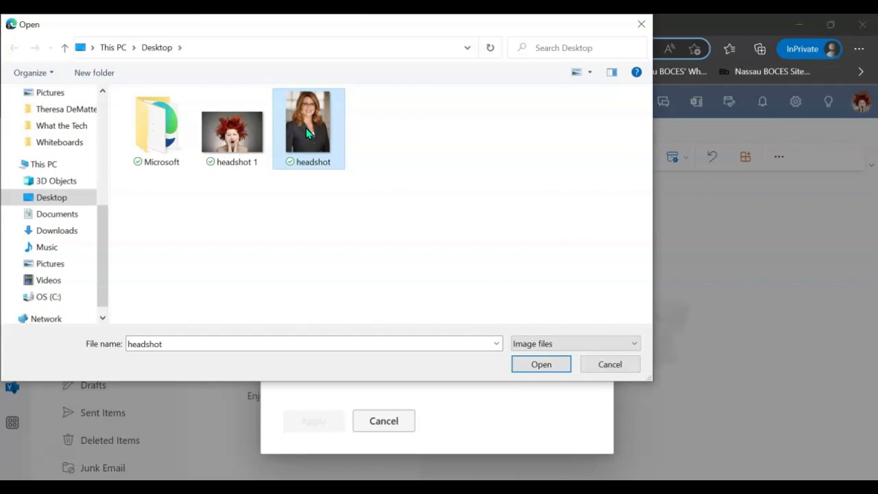
left_click(540, 364)
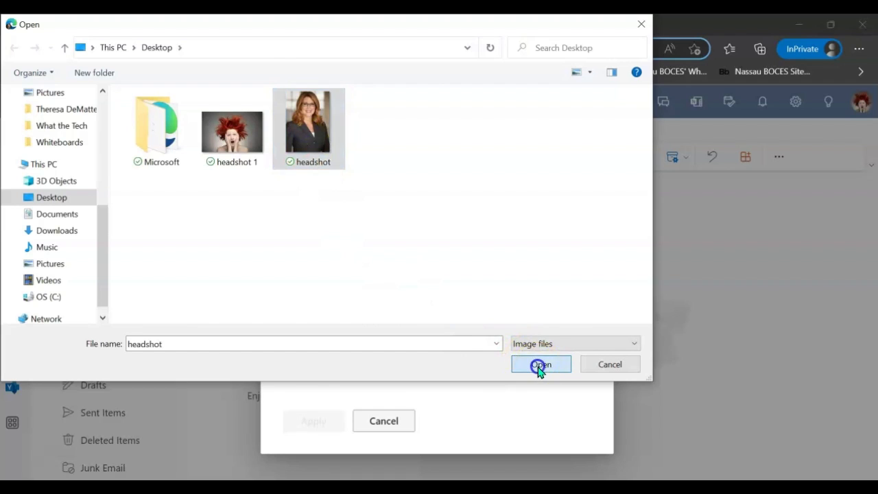
left_click(540, 365)
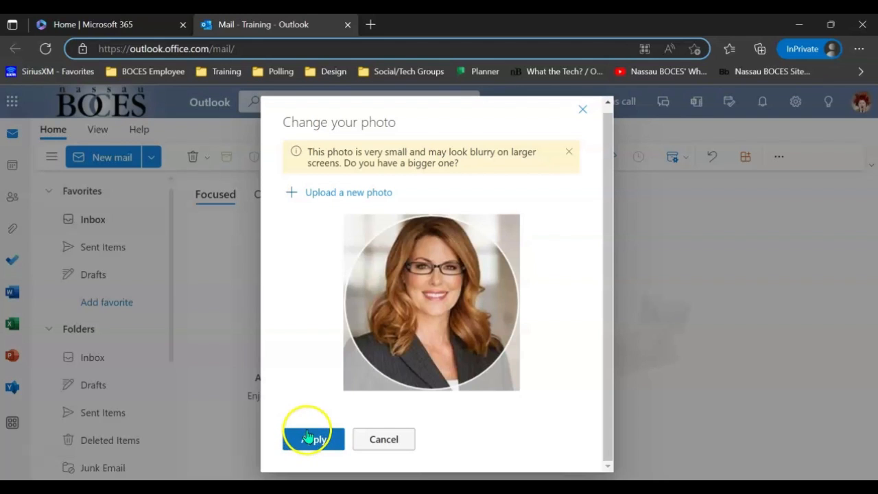
Apply the headshot as the profile photo and close the dialog with Done
left_click(313, 439)
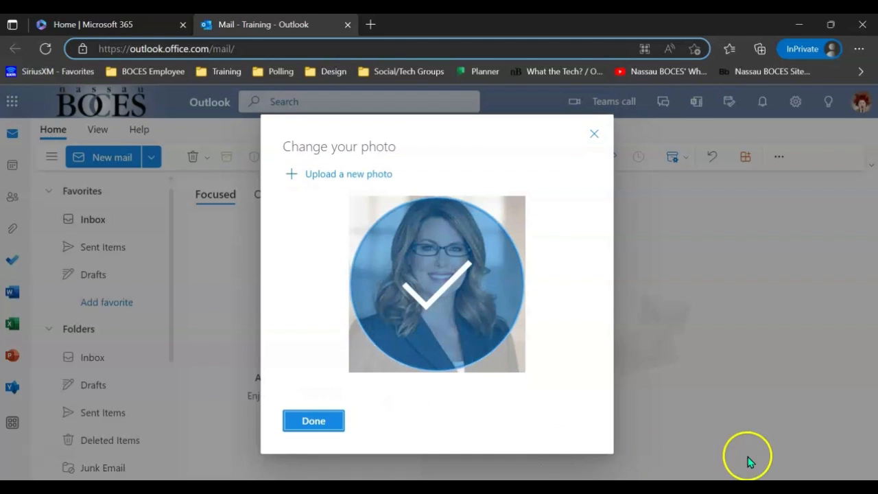
left_click(313, 421)
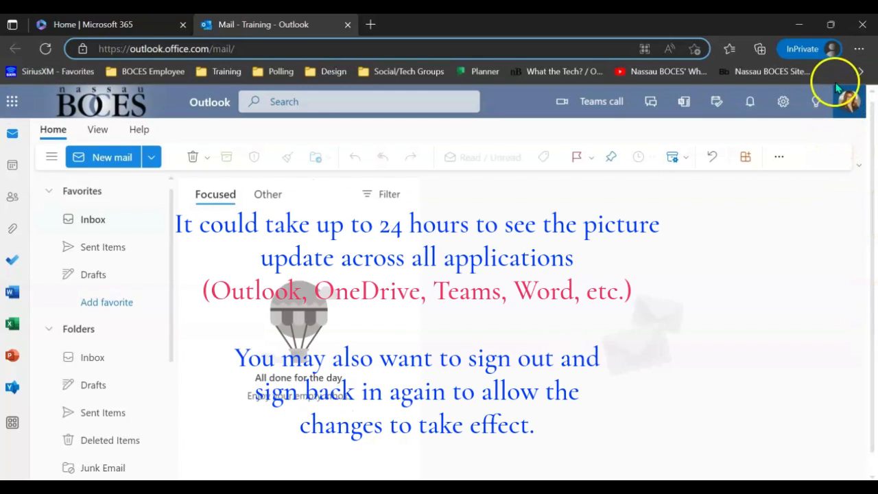